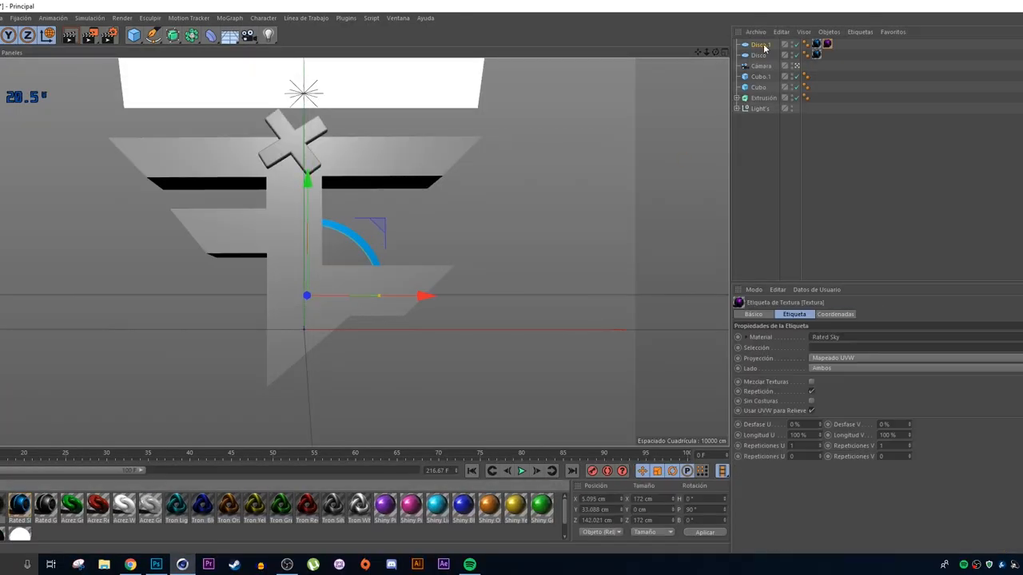
Step: Select the logo's texture tag to adjust its projection settings
left_click(759, 45)
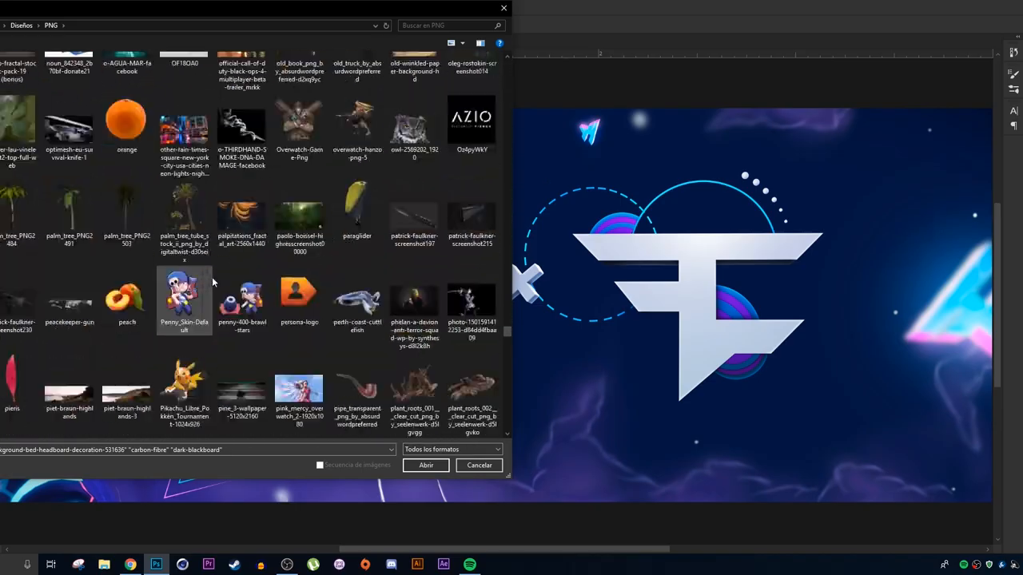
Step: Dismiss the image-browsing window, check the Twitter header reference, and return to the banner
left_click(425, 465)
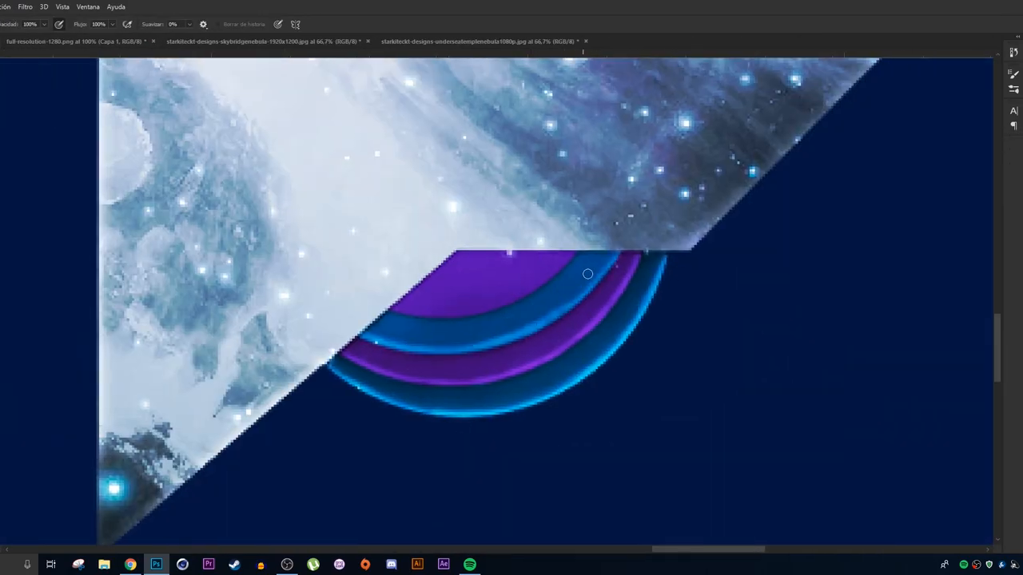
left_click(131, 564)
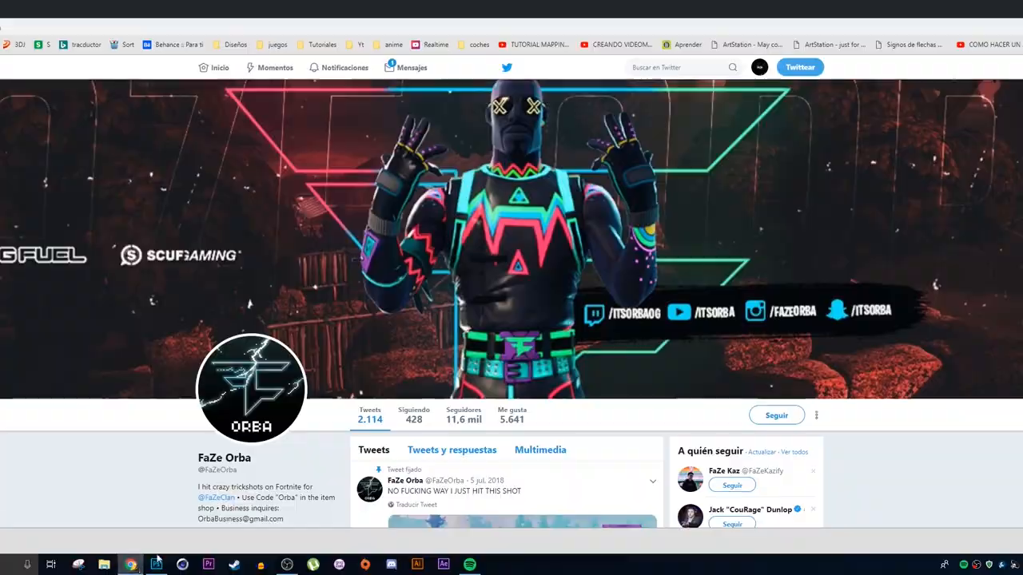
left_click(156, 566)
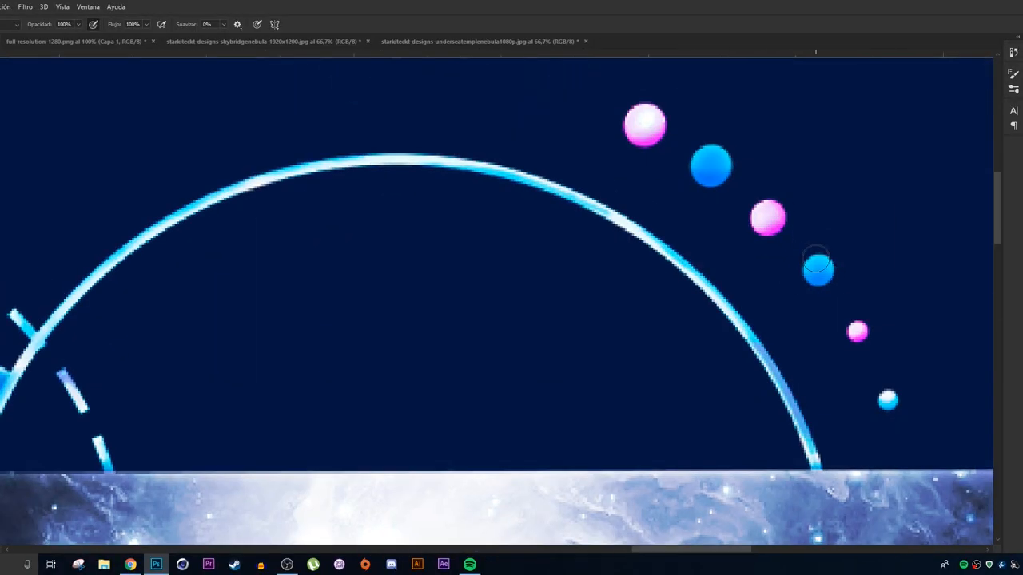